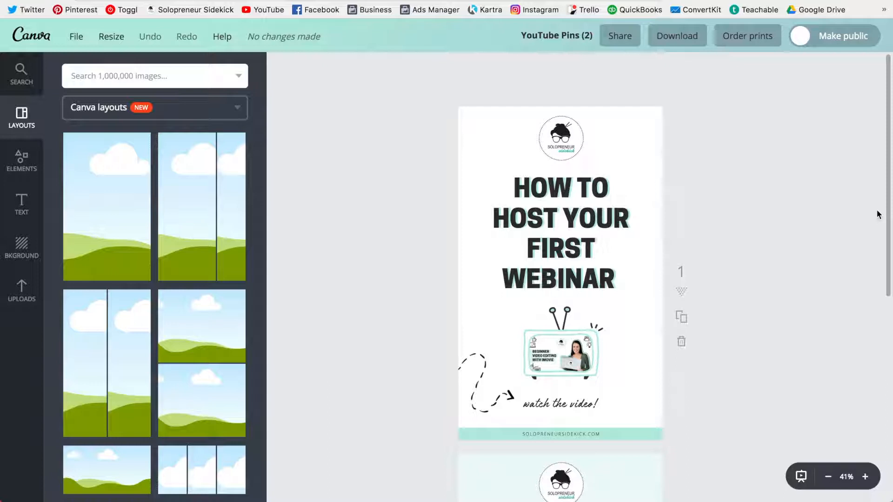
pyautogui.moveTo(295, 109)
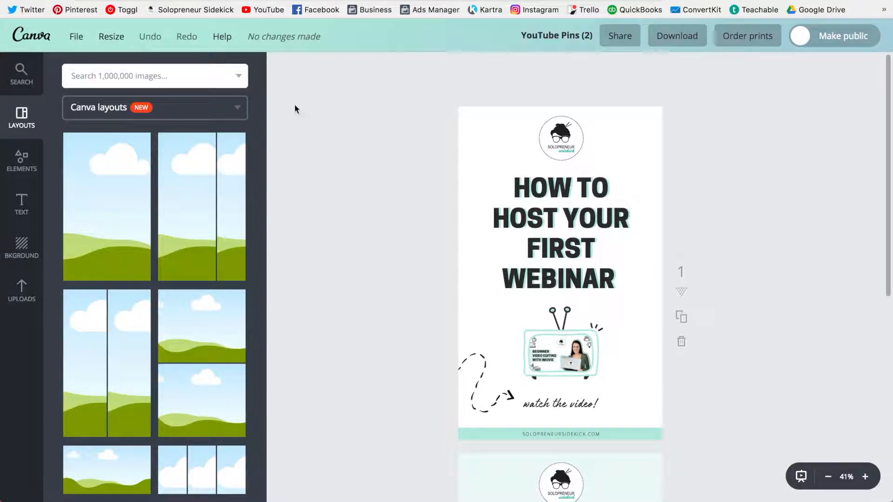
pyautogui.moveTo(111, 36)
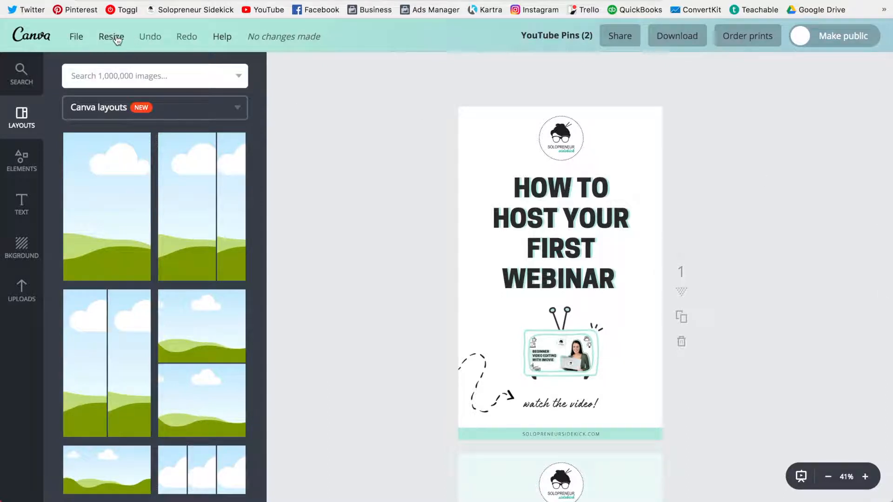
# Step: Resize the webinar pin to Instagram Post only, then select its TV illustration
pyautogui.click(112, 35)
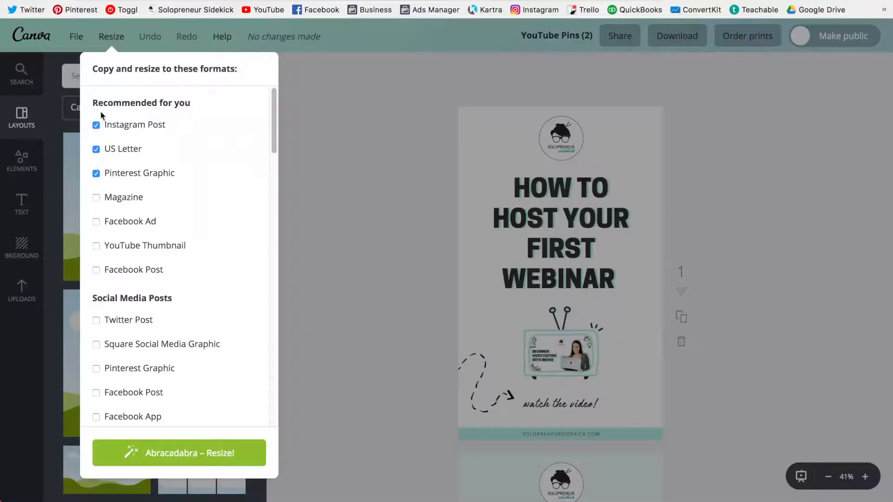
pyautogui.click(96, 149)
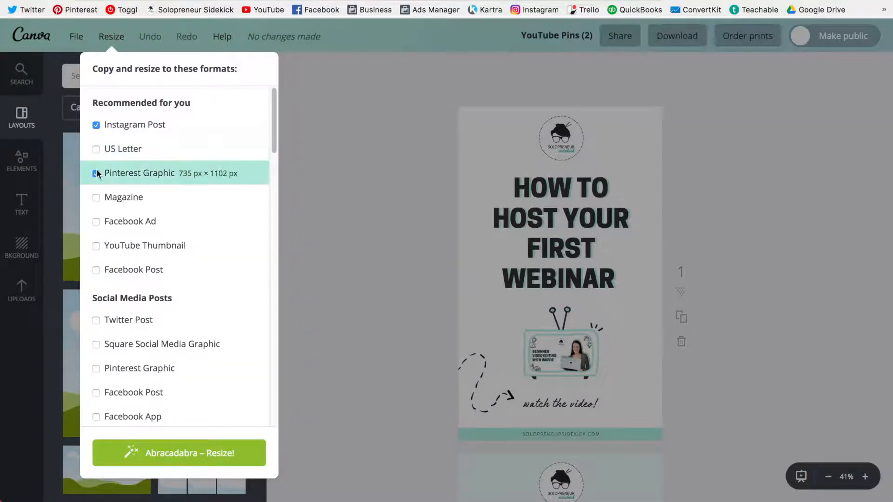
pyautogui.click(96, 173)
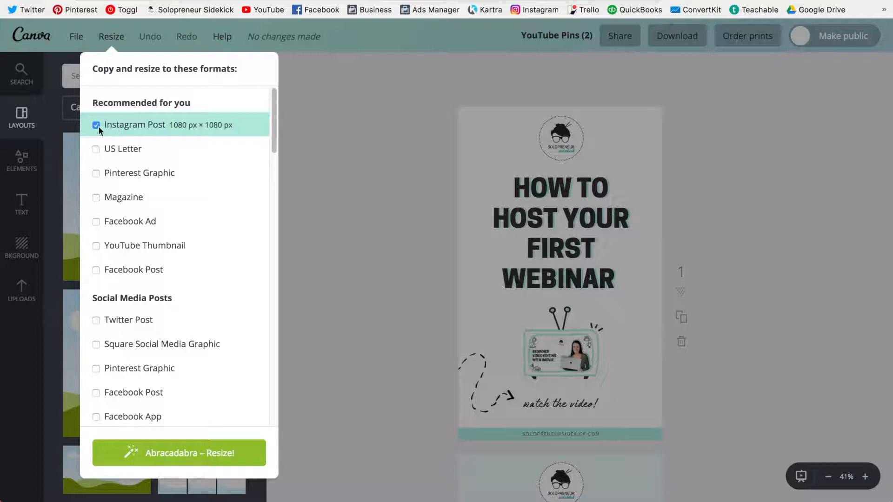
pyautogui.moveTo(98, 133)
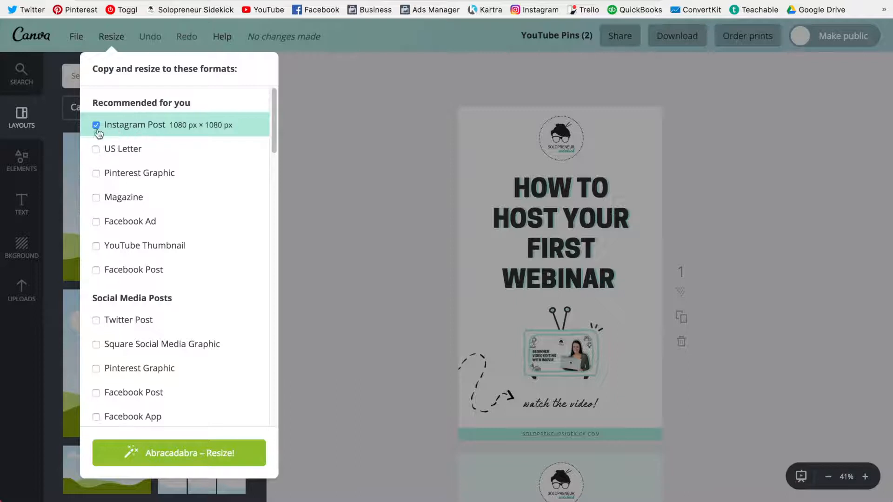
pyautogui.moveTo(181, 134)
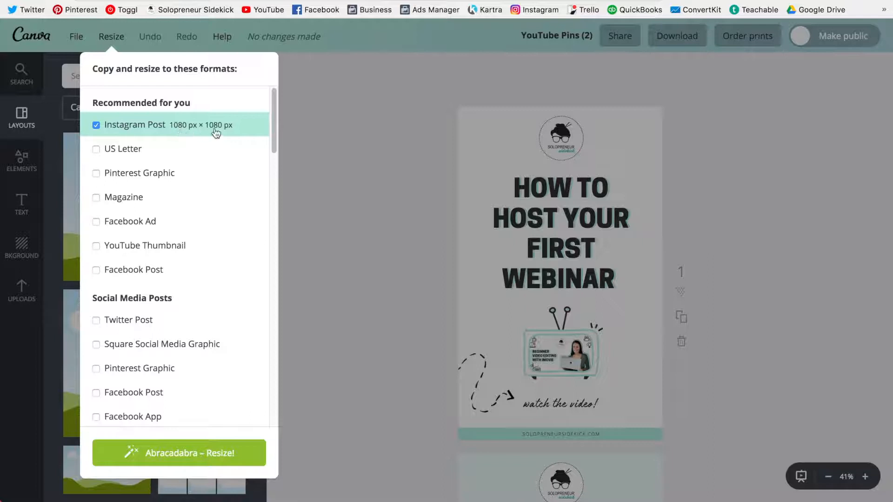
pyautogui.moveTo(239, 134)
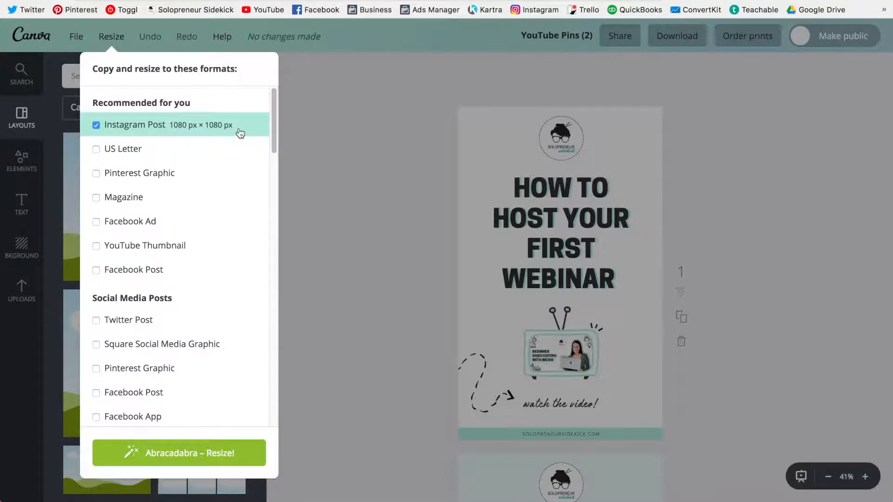
pyautogui.moveTo(179, 452)
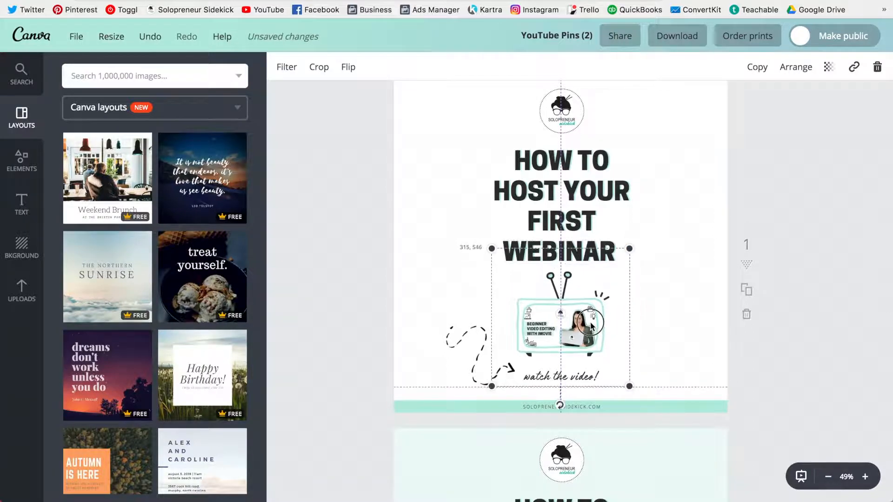
pyautogui.click(710, 193)
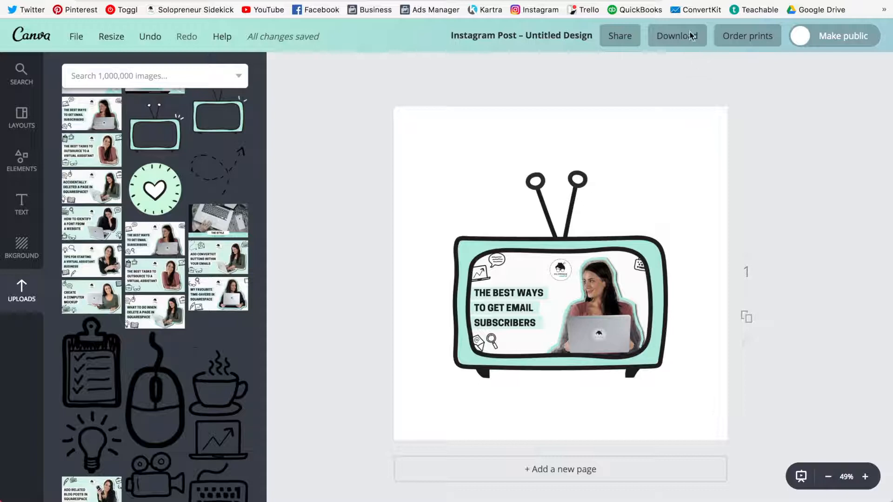
# Step: Download the post as a transparent-background PNG and open Untitled design.png
pyautogui.click(676, 35)
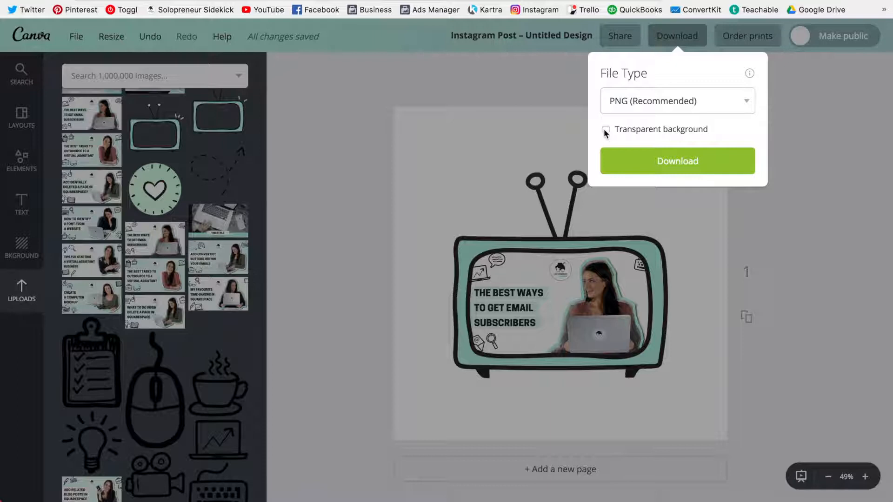
pyautogui.click(606, 129)
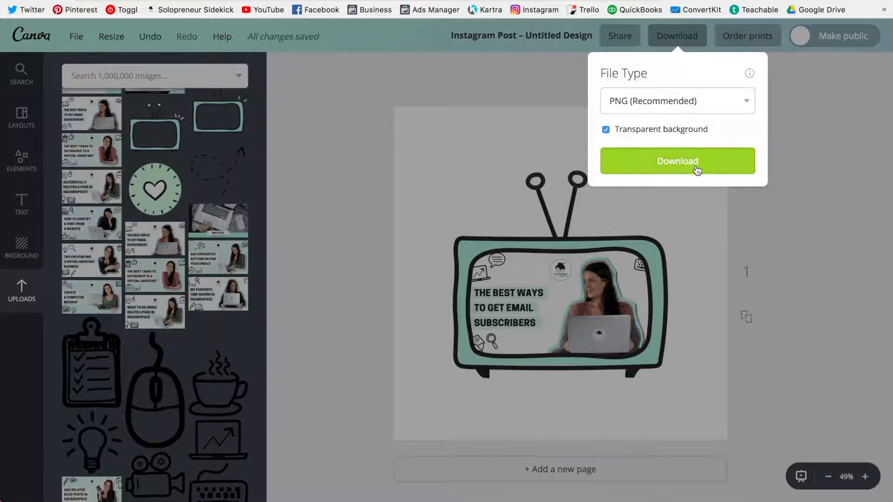
pyautogui.click(677, 161)
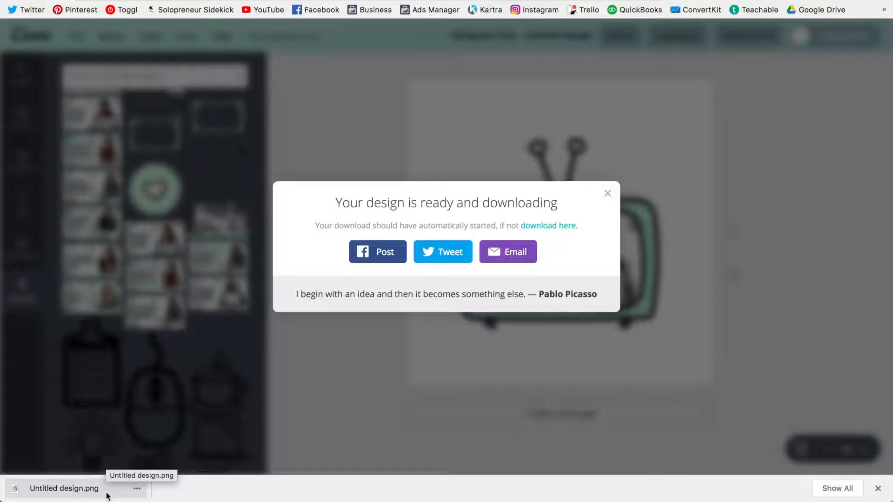
pyautogui.click(63, 488)
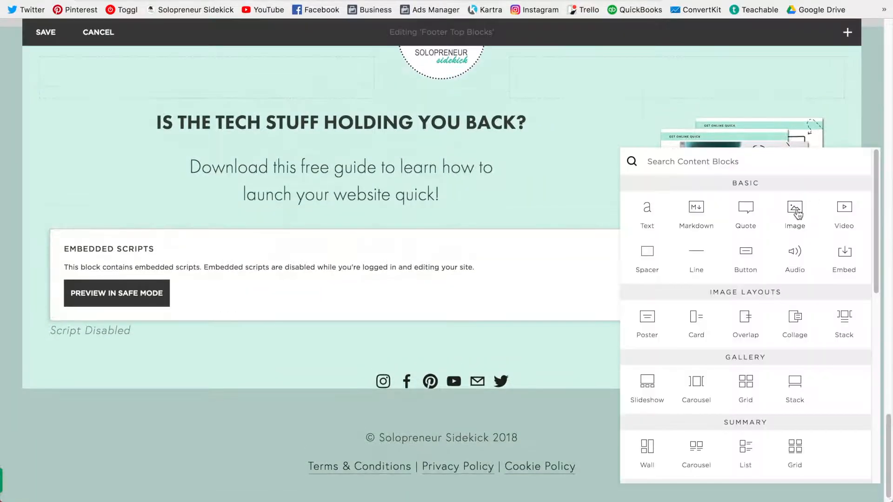
# Step: Insert an Image block in the footer and pick Untitled design.png
pyautogui.click(794, 214)
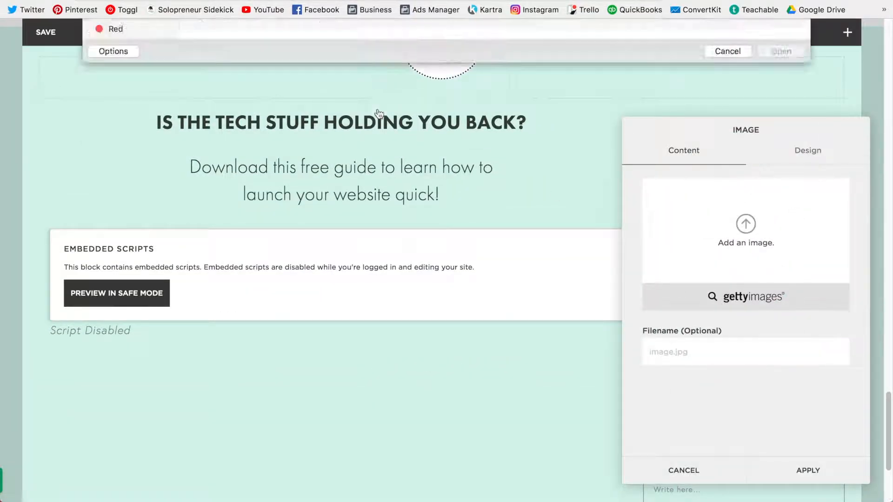
pyautogui.click(746, 223)
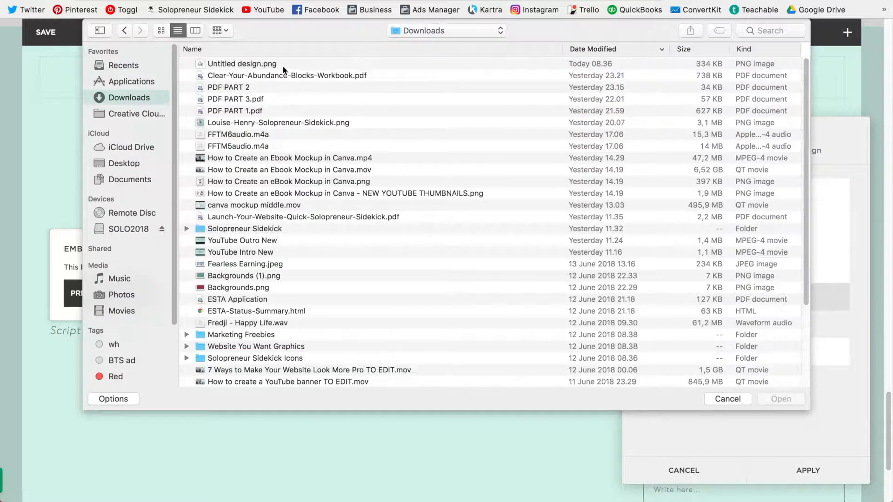
pyautogui.click(727, 398)
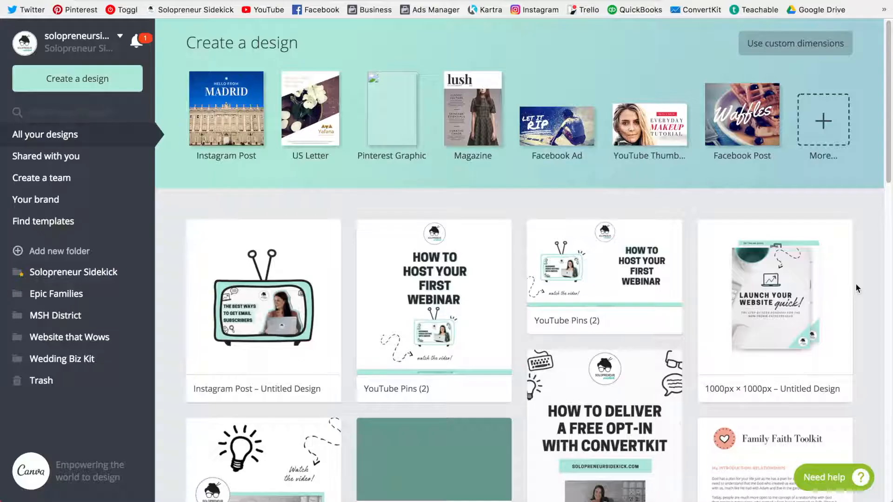
pyautogui.moveTo(767, 299)
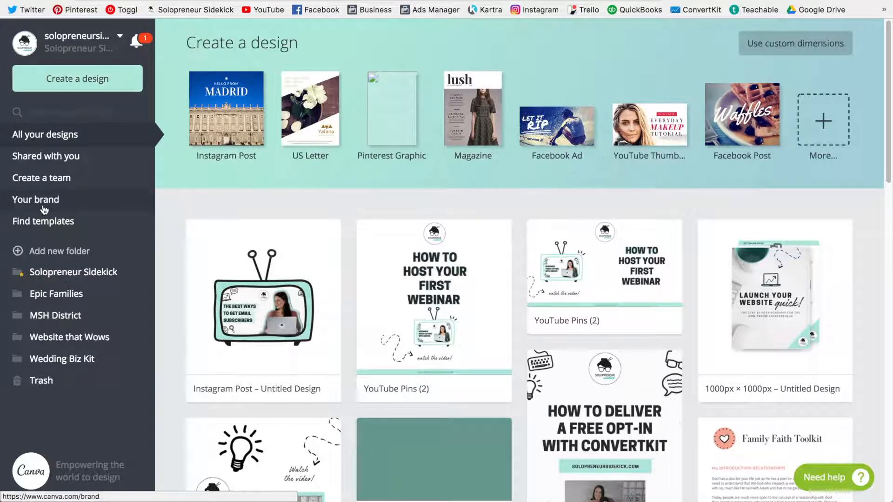
# Step: Open Your brand and scroll through the Brand Kit's palettes and fonts
pyautogui.click(35, 199)
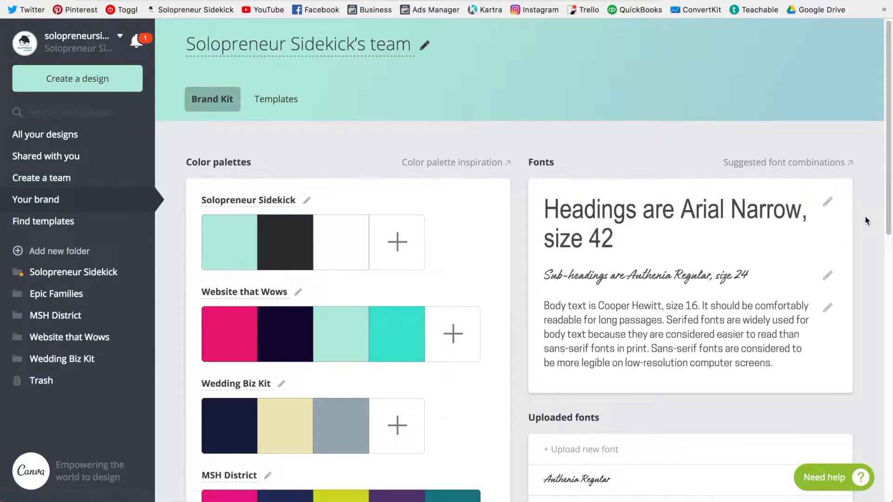
pyautogui.moveTo(397, 94)
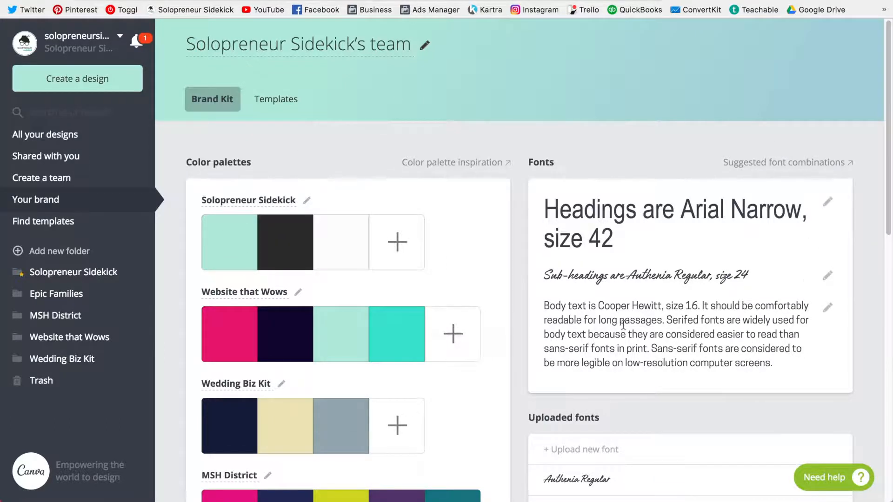
pyautogui.scroll(-3)
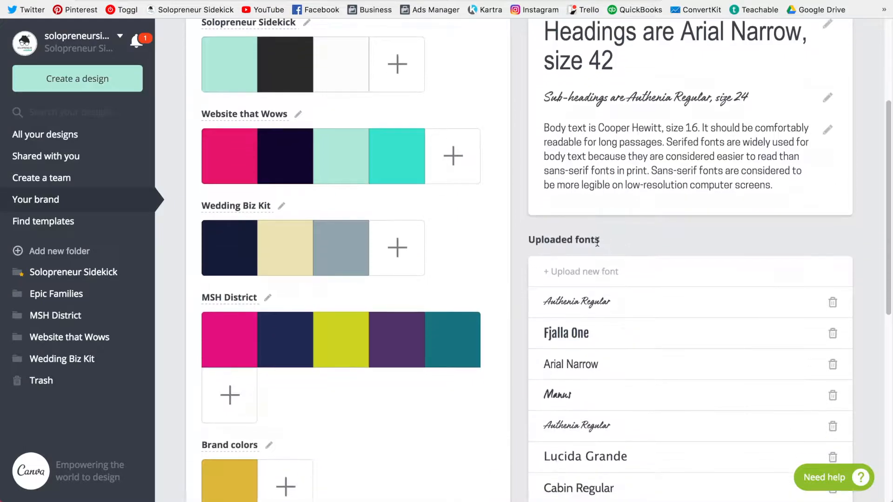
pyautogui.moveTo(517, 263)
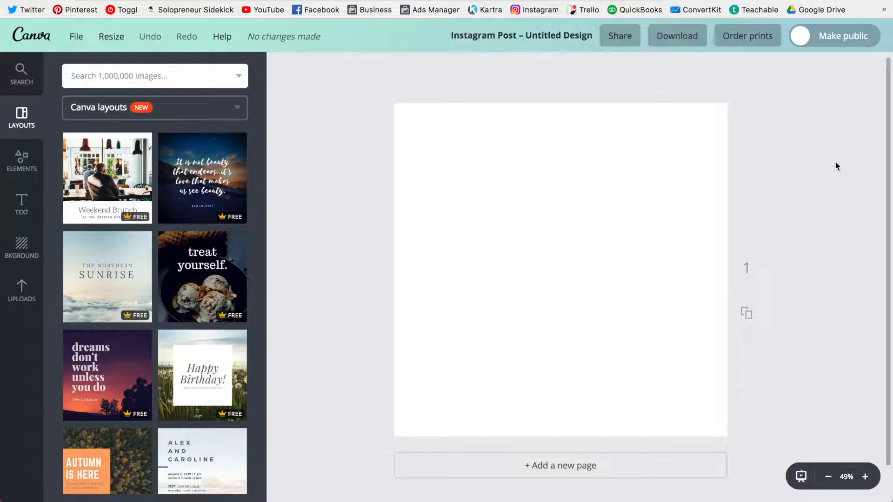
# Step: Add body text in the brand font and a mint square from Shapes
pyautogui.click(21, 205)
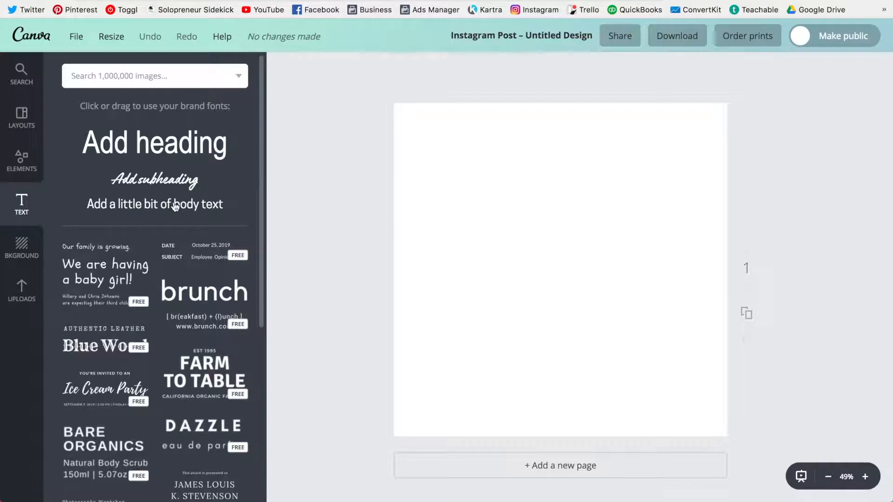
pyautogui.click(21, 248)
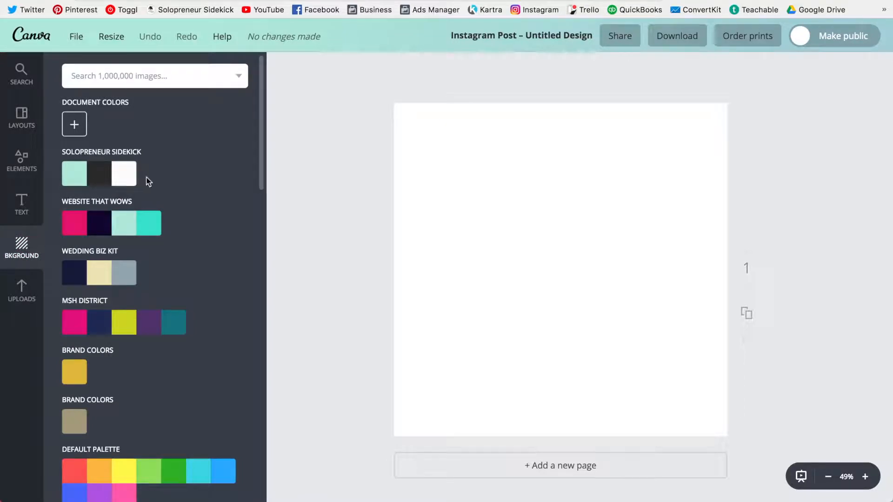
pyautogui.click(21, 161)
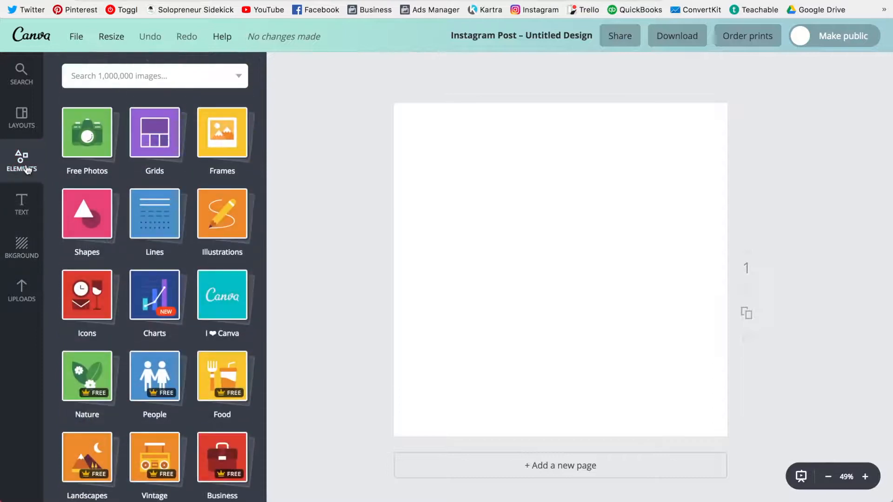
pyautogui.click(87, 213)
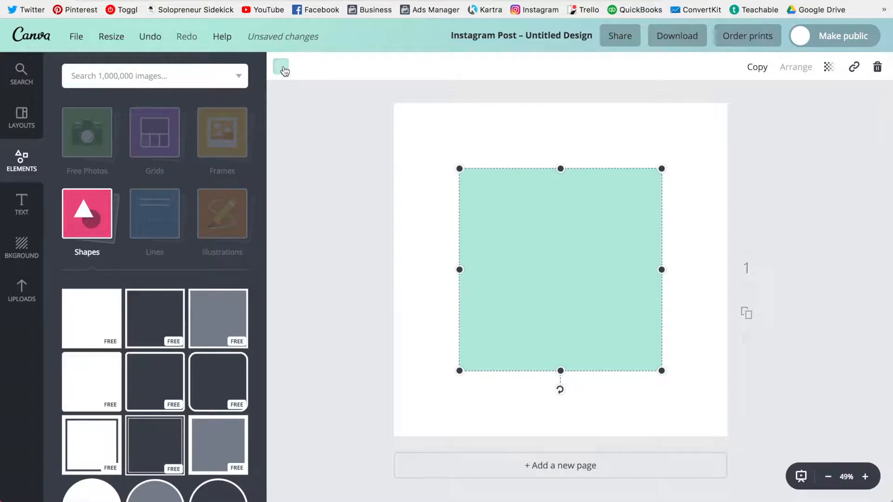
pyautogui.click(280, 66)
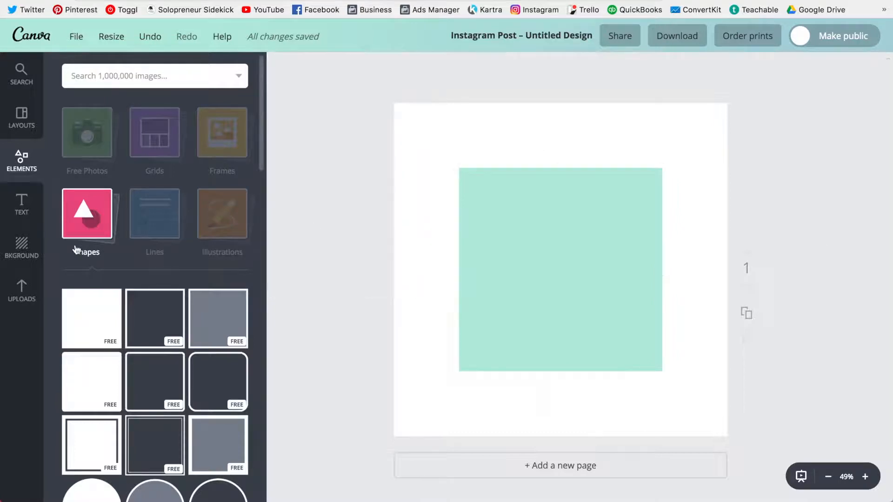
# Step: Browse the uploaded images and open the Logos folder
pyautogui.click(20, 291)
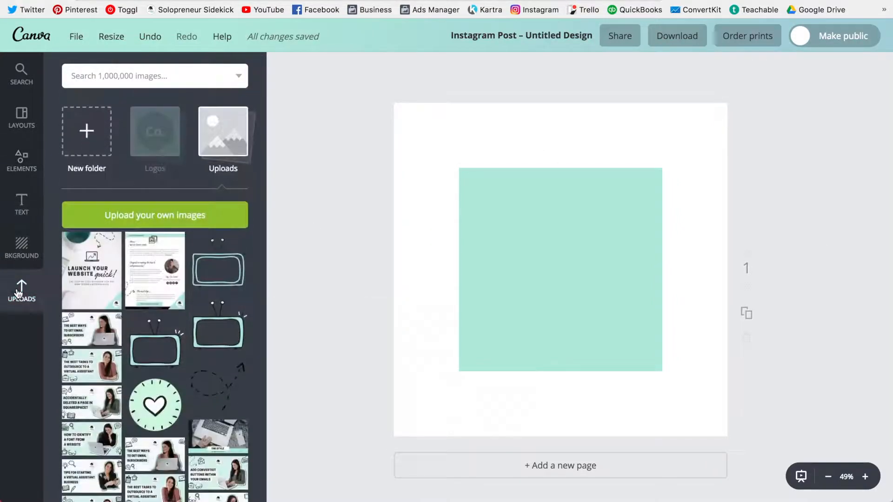
pyautogui.click(154, 132)
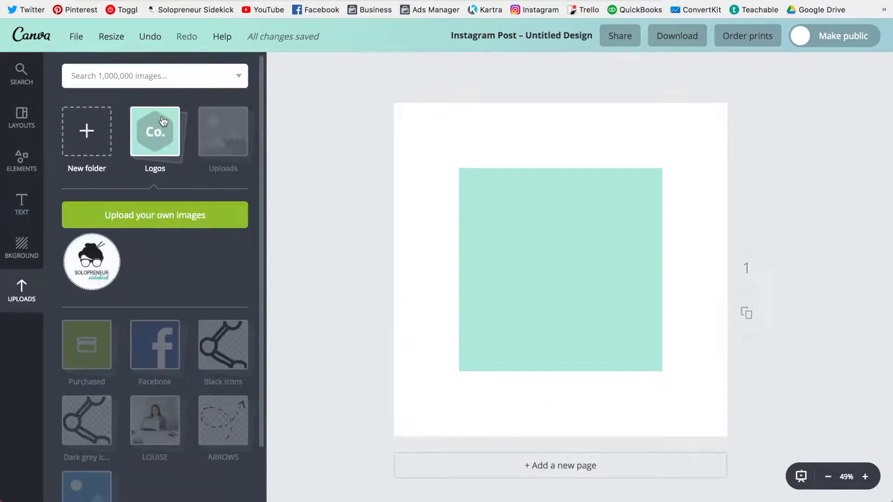
pyautogui.click(92, 261)
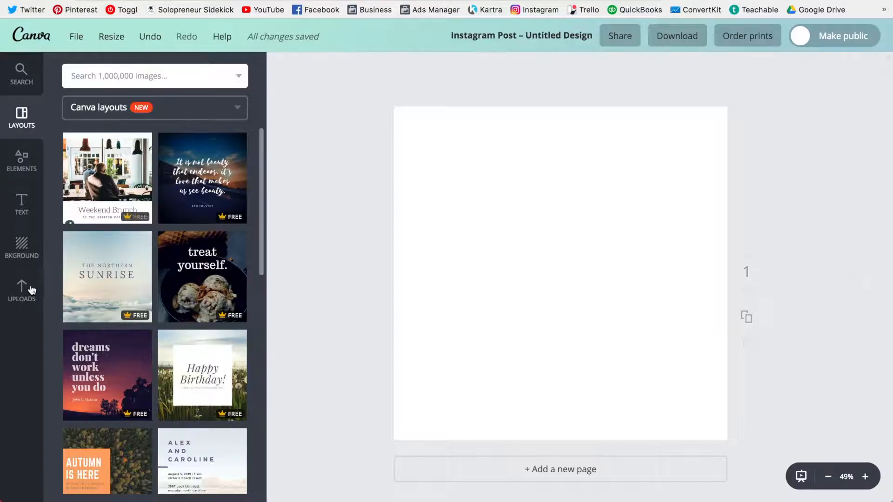
# Step: Show the uploaded image folders and open TV ICONS
pyautogui.click(21, 290)
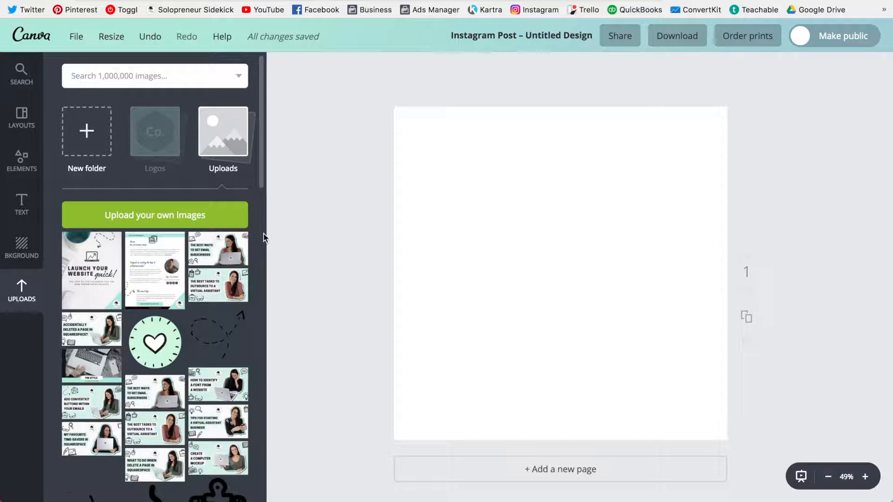
pyautogui.moveTo(226, 136)
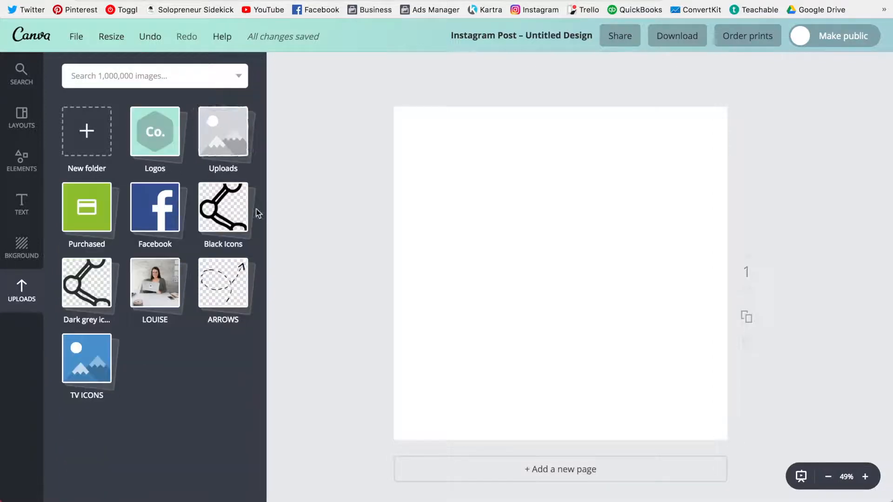
pyautogui.moveTo(205, 363)
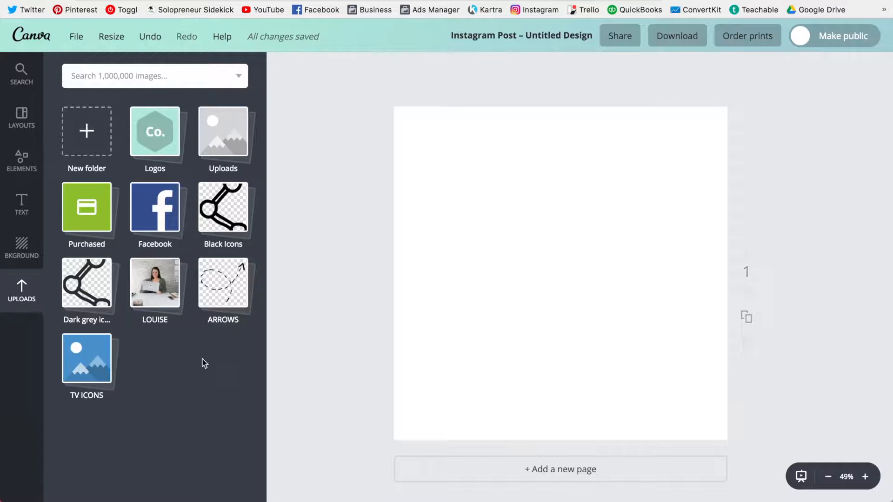
pyautogui.click(154, 282)
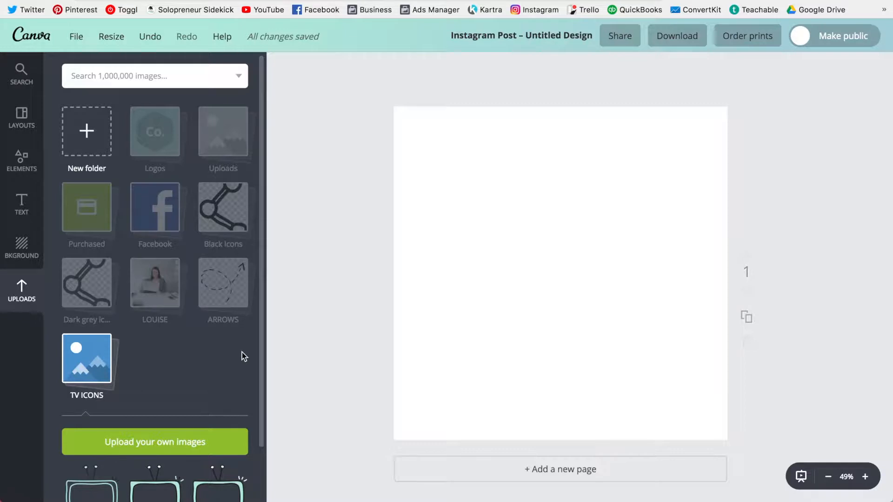
pyautogui.click(21, 118)
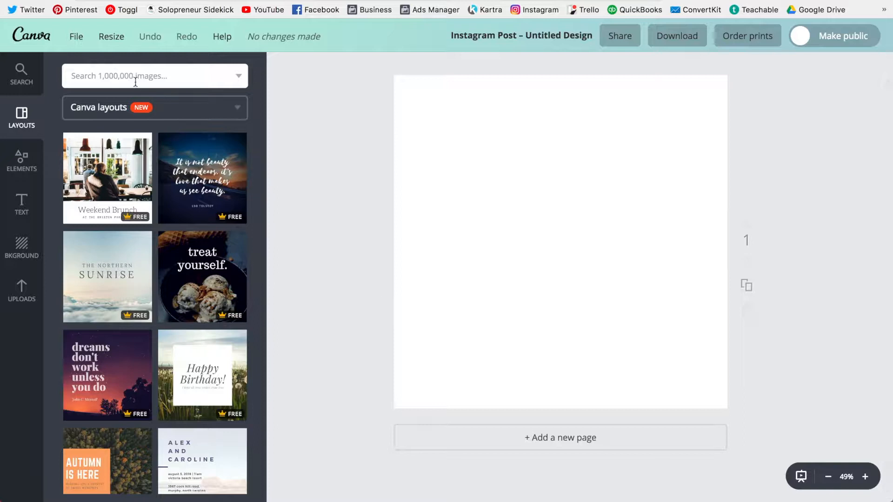
# Step: Search images for 'mouse icon' and browse the results
pyautogui.click(153, 76)
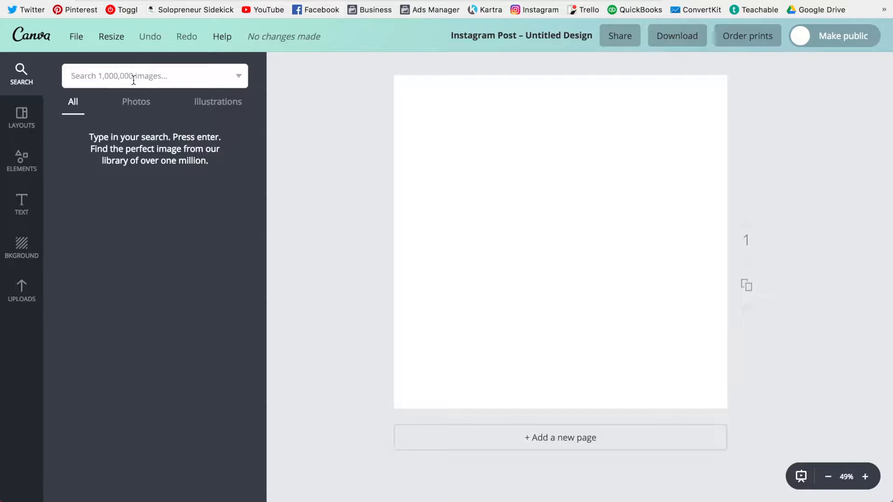
pyautogui.write('mouse i')
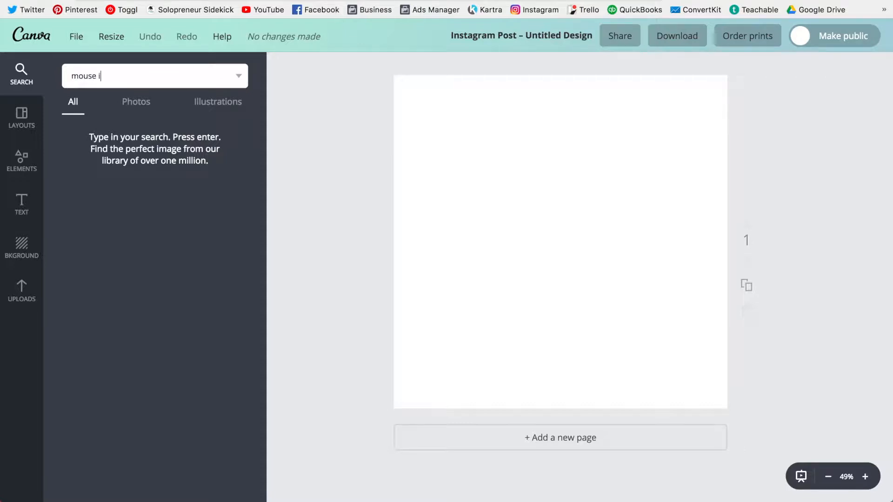
pyautogui.write('con')
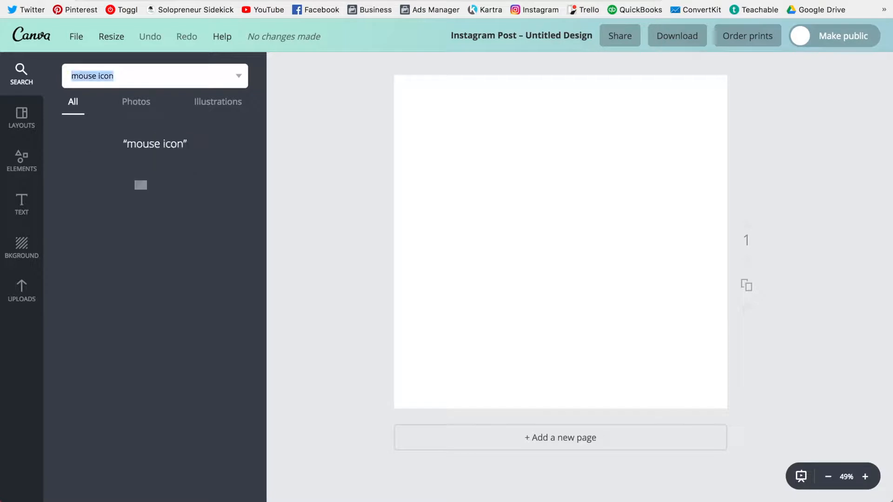
pyautogui.press('Enter')
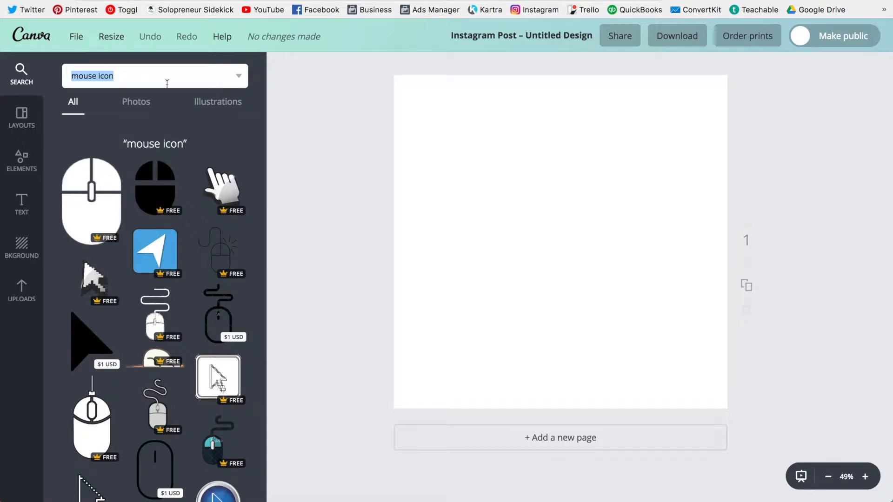
pyautogui.scroll(-3)
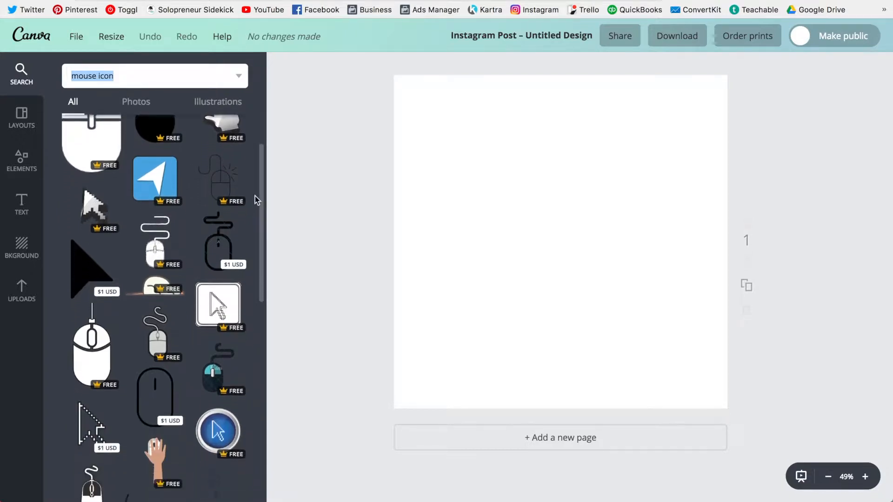
pyautogui.scroll(-3)
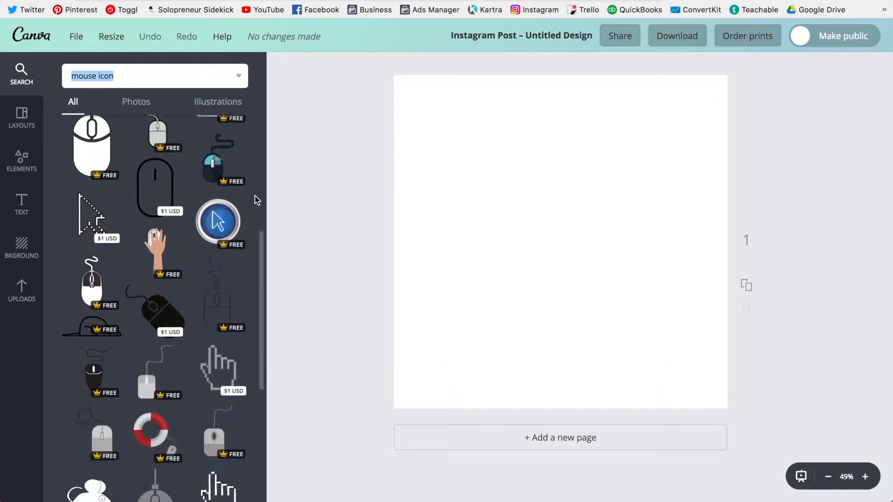
pyautogui.scroll(-3)
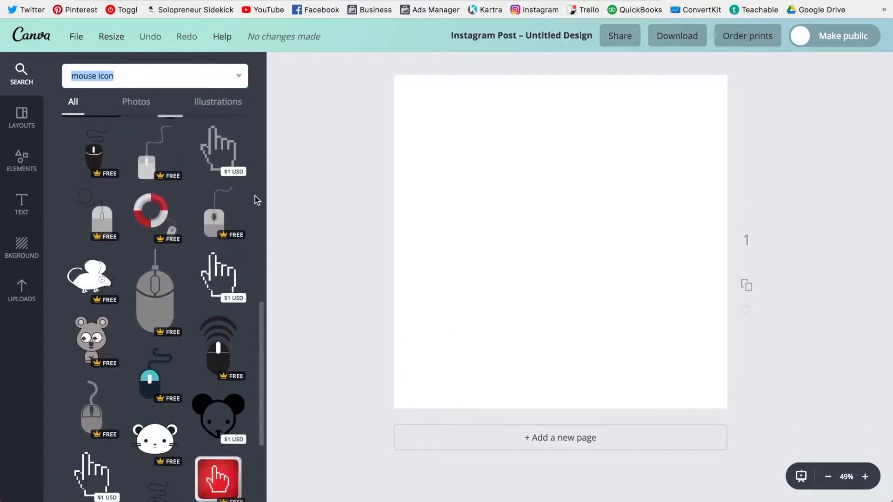
pyautogui.scroll(-3)
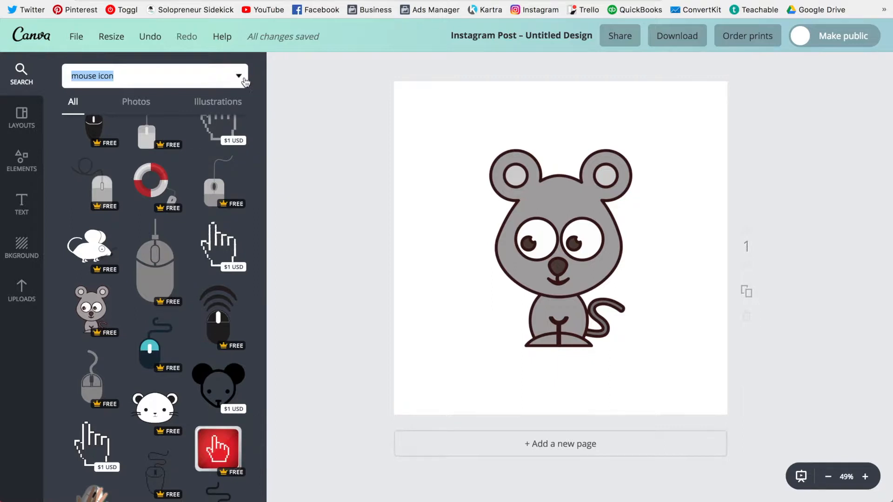
# Step: Filter the mouse icon results to free images only
pyautogui.click(238, 76)
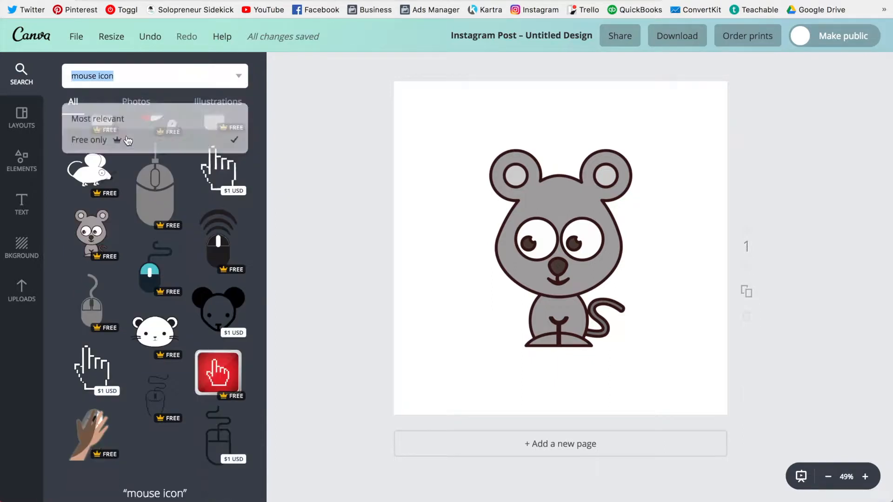
pyautogui.scroll(-3)
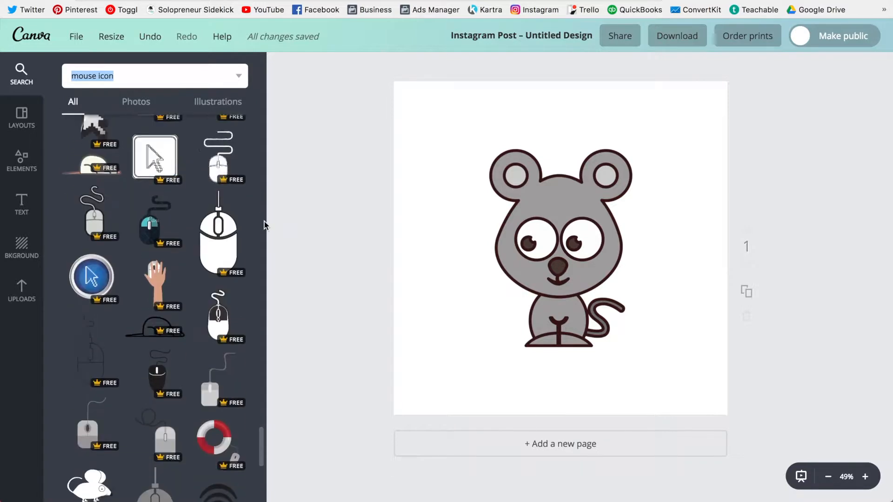
pyautogui.scroll(-3)
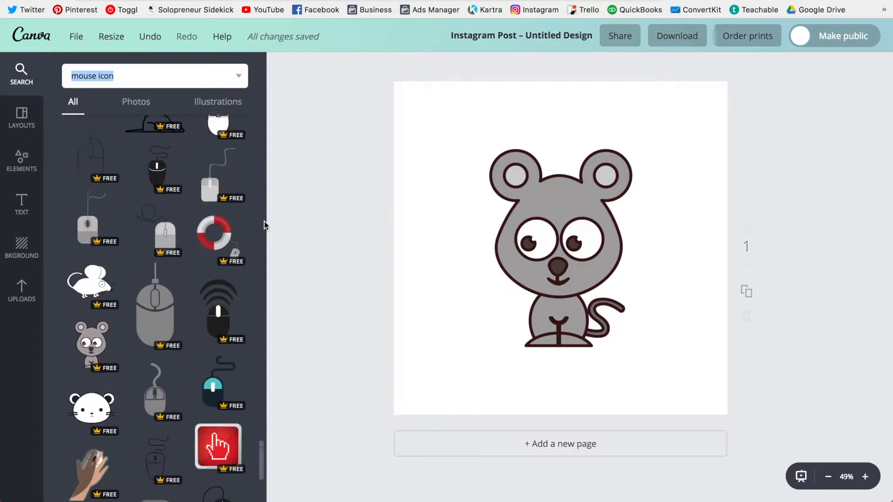